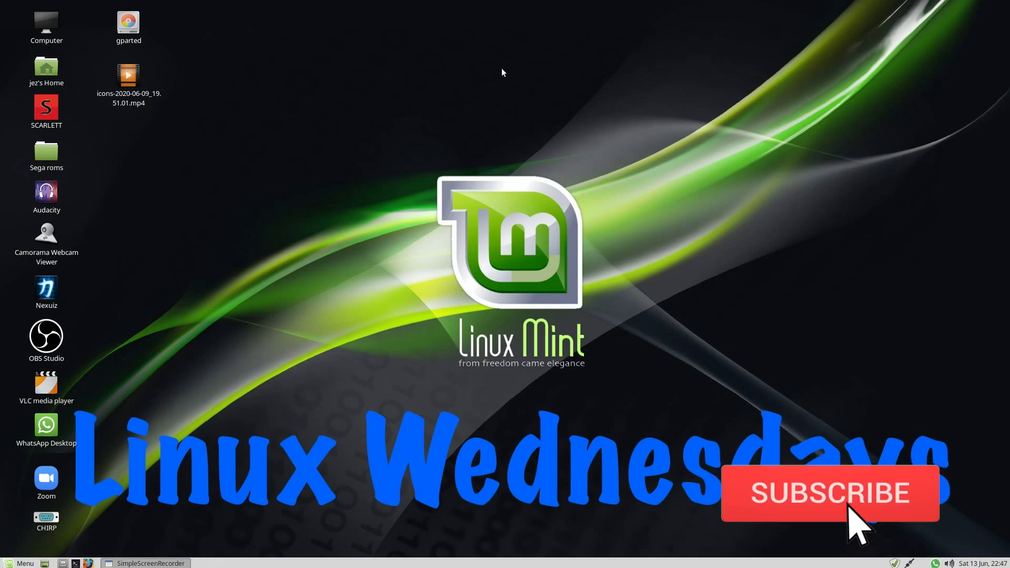
Step: Run lsusb to list USB devices and hubs, widening the terminal so lines fit
{"action": "left_click", "coordinate": [830, 493]}
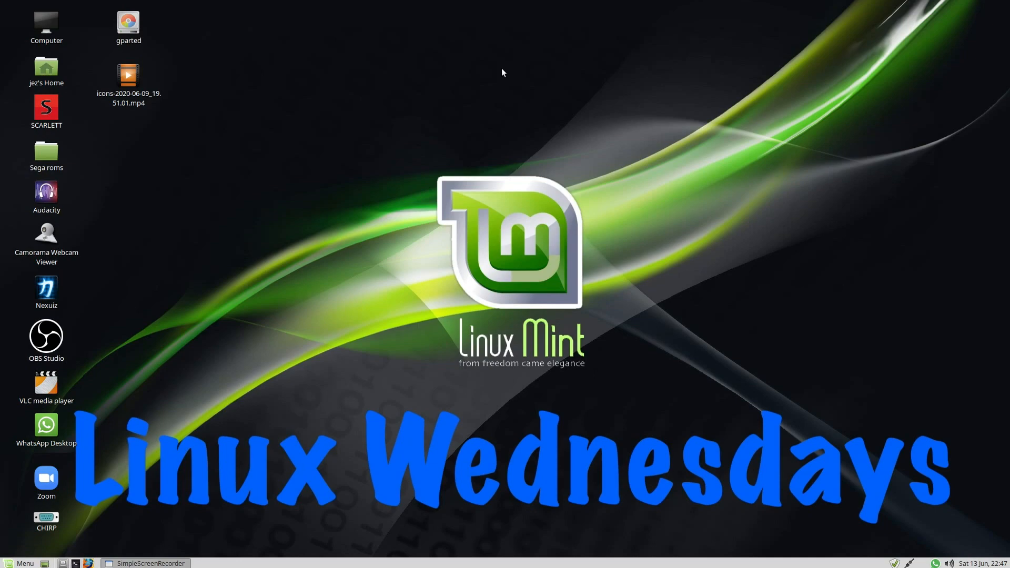
{"action": "mouse_move", "coordinate": [413, 75]}
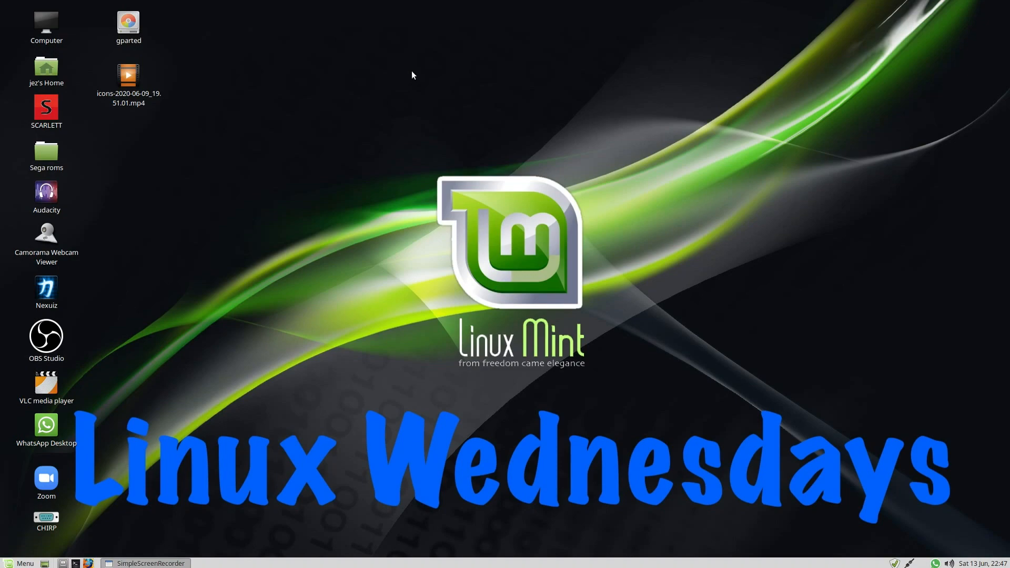
{"action": "mouse_move", "coordinate": [487, 131]}
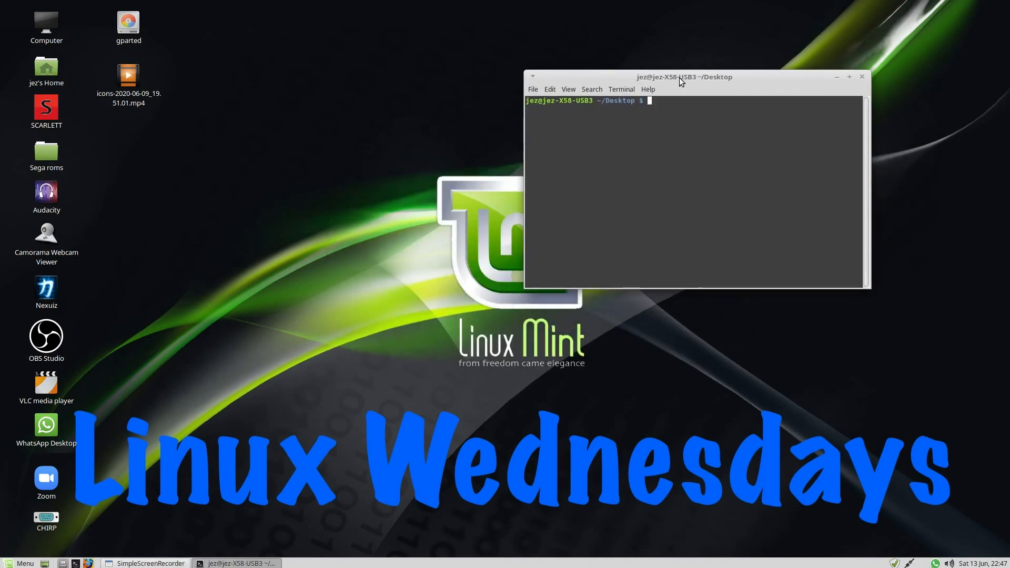
{"action": "type", "text": "lsus"}
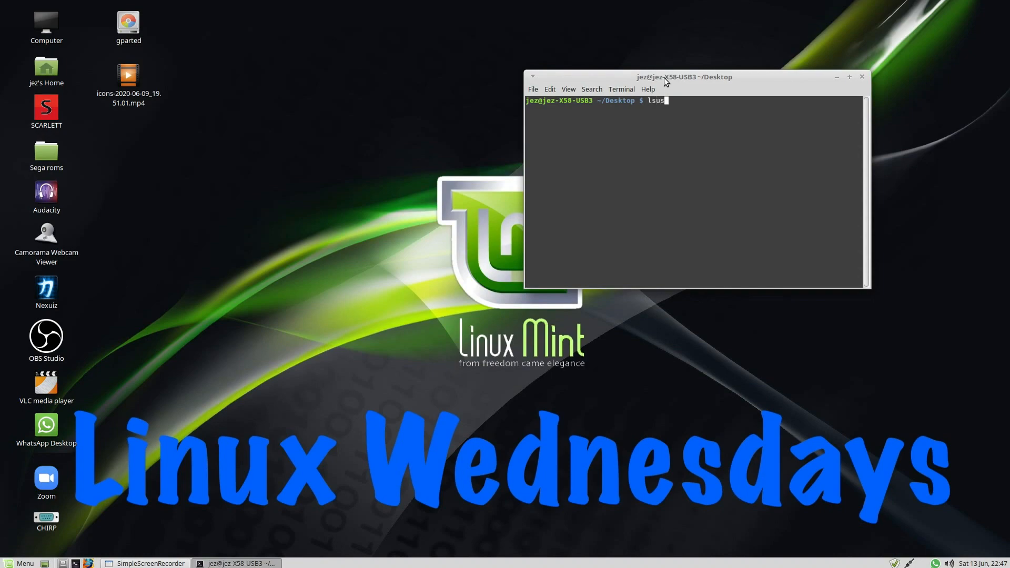
{"action": "type", "text": "b"}
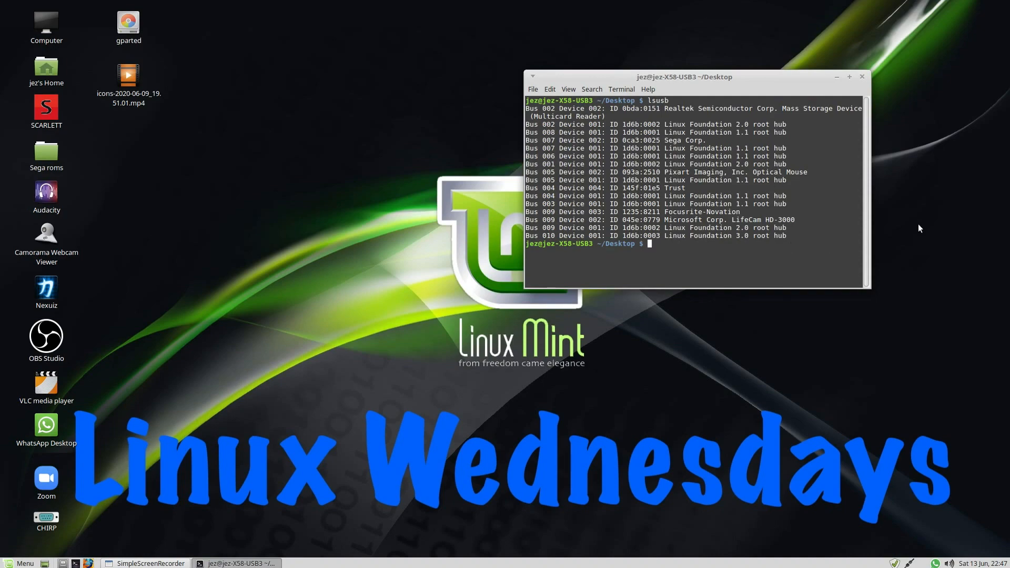
{"action": "left_click_drag", "start_coordinate": [869, 284], "coordinate": [887, 293]}
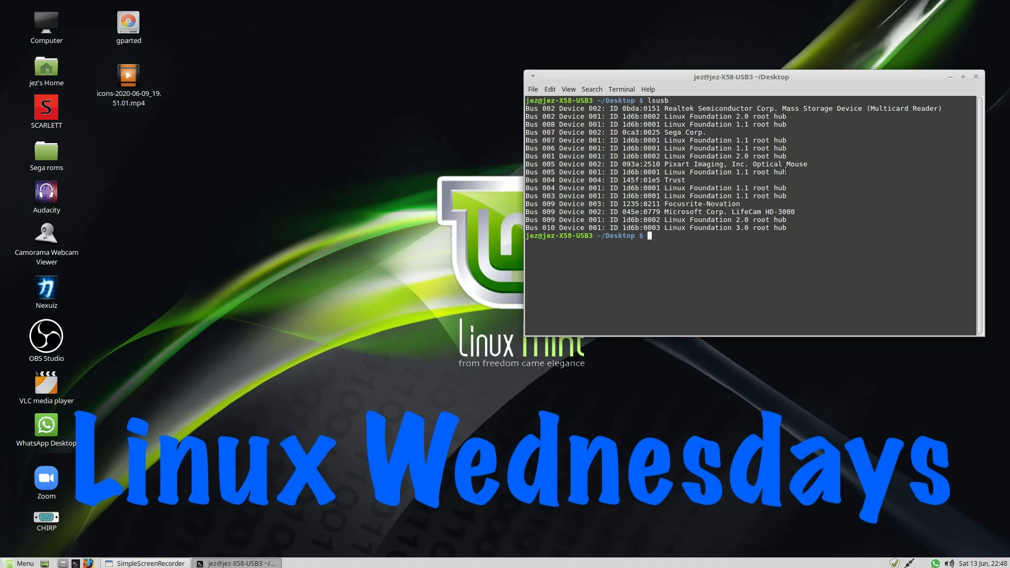
{"action": "mouse_move", "coordinate": [847, 178]}
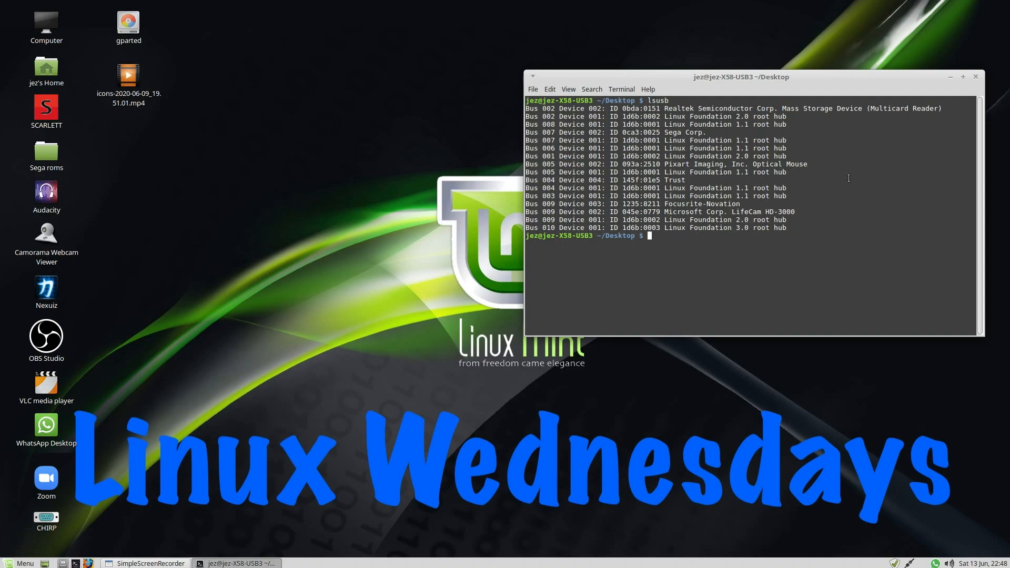
{"action": "mouse_move", "coordinate": [405, 215]}
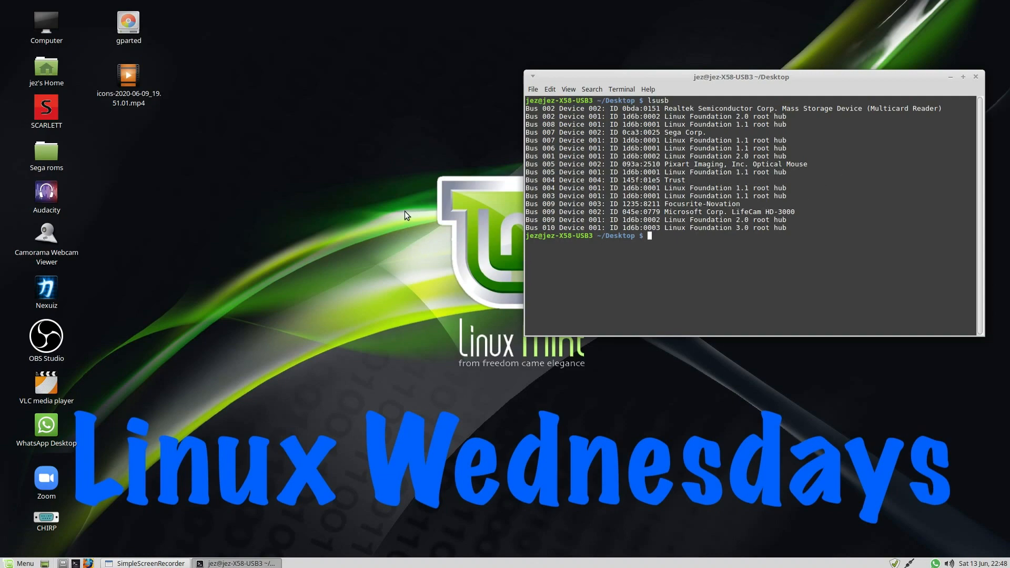
Step: Read the lsusb manual page, then redirect lsusb output into lsusb.txt on the Desktop
{"action": "type", "text": "man"}
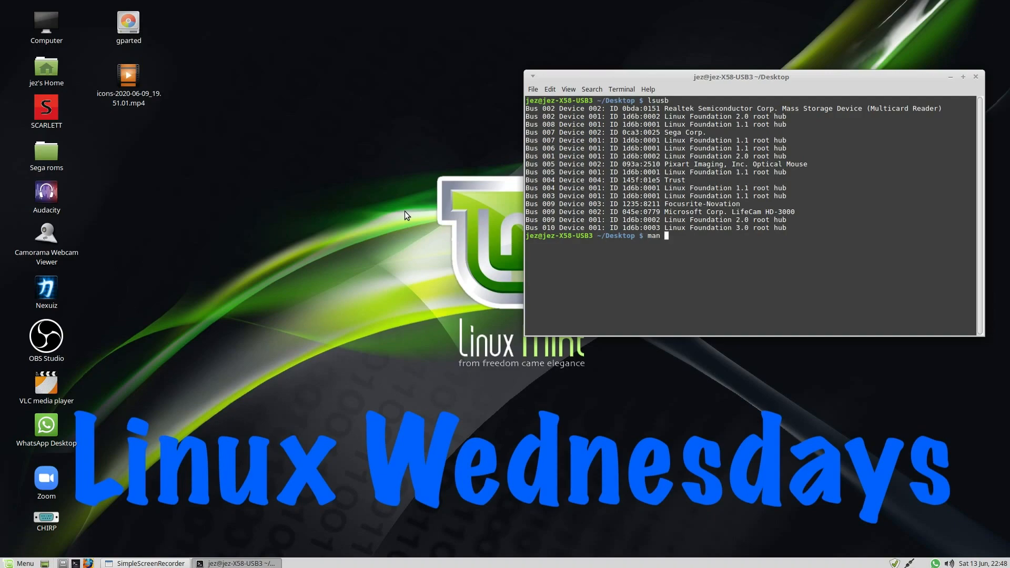
{"action": "key", "text": "Return"}
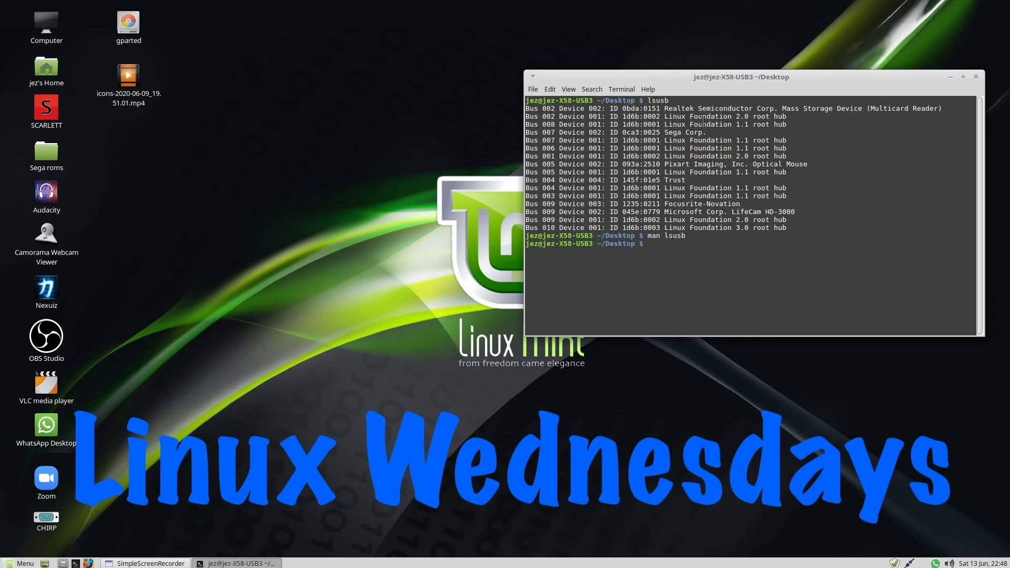
{"action": "type", "text": "lsusb > ;s"}
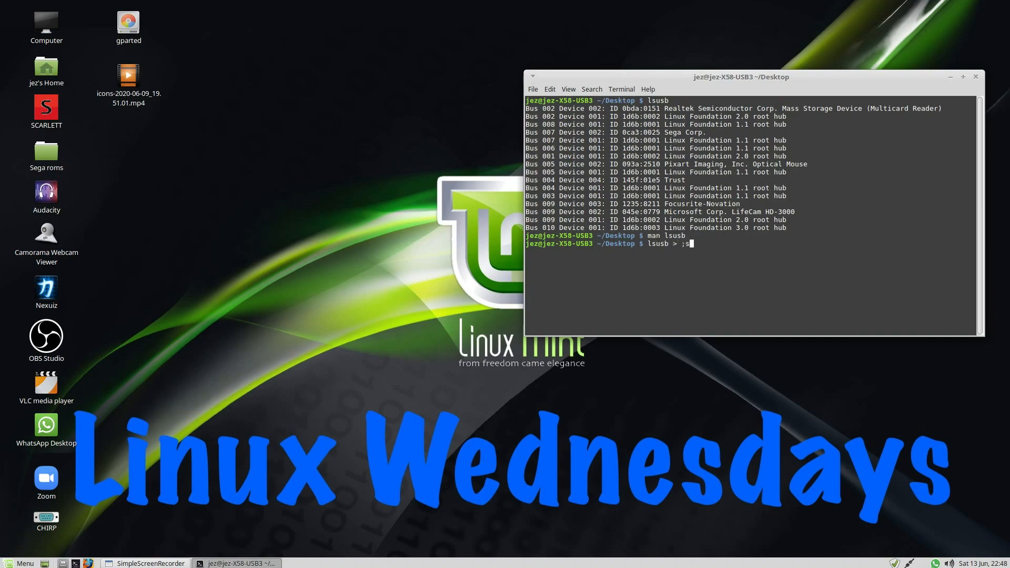
{"action": "type", "text": "lsusb.txt"}
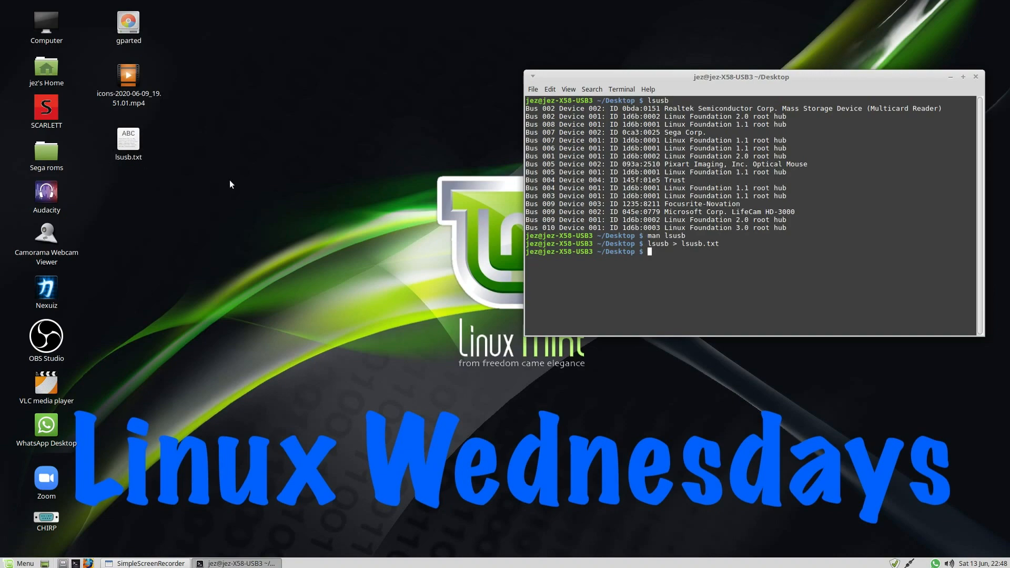
Step: Run lspci to list PCI devices, then read and quit the lspci manual page
{"action": "type", "text": "p"}
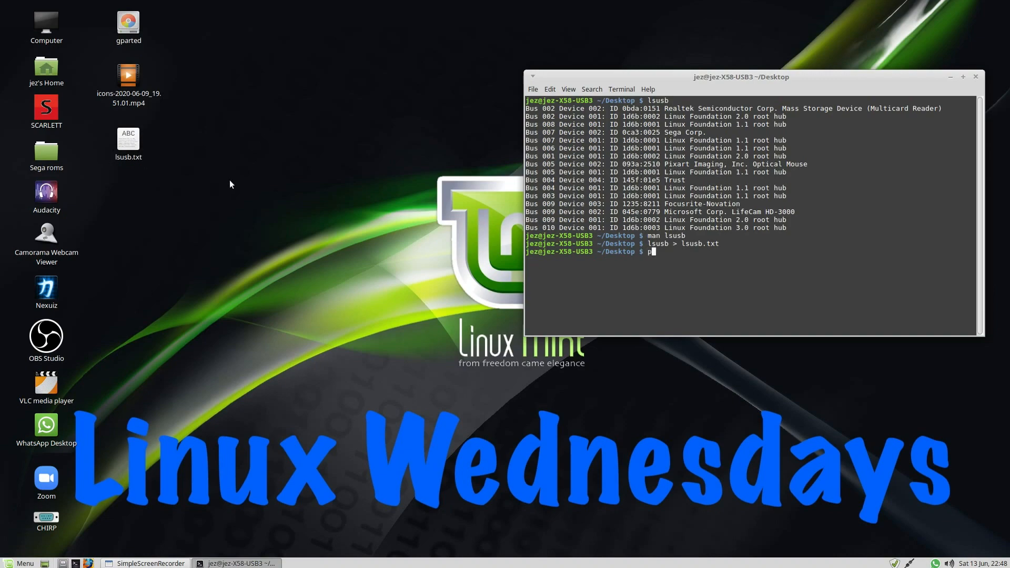
{"action": "type", "text": "ls"}
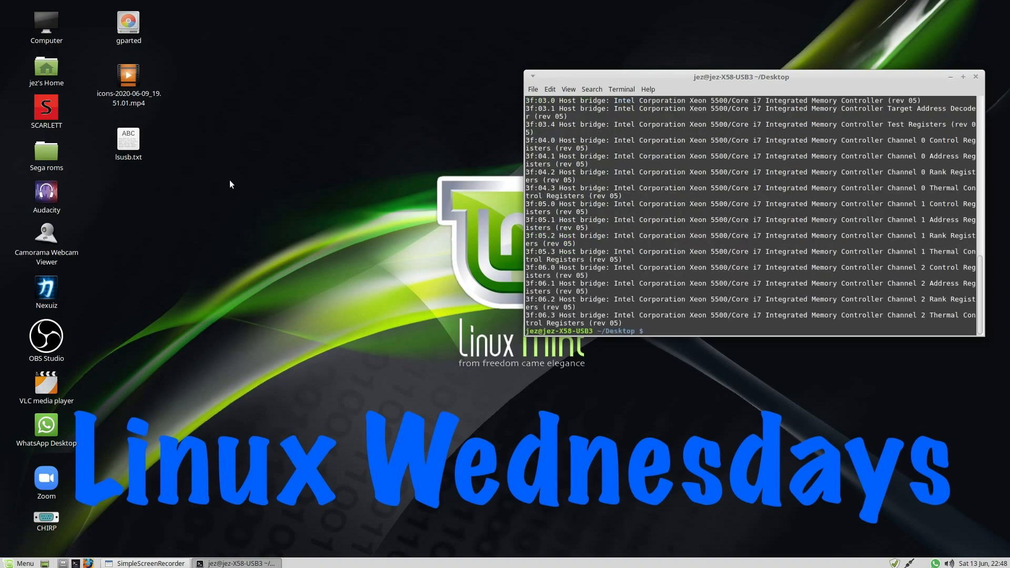
{"action": "type", "text": "m"}
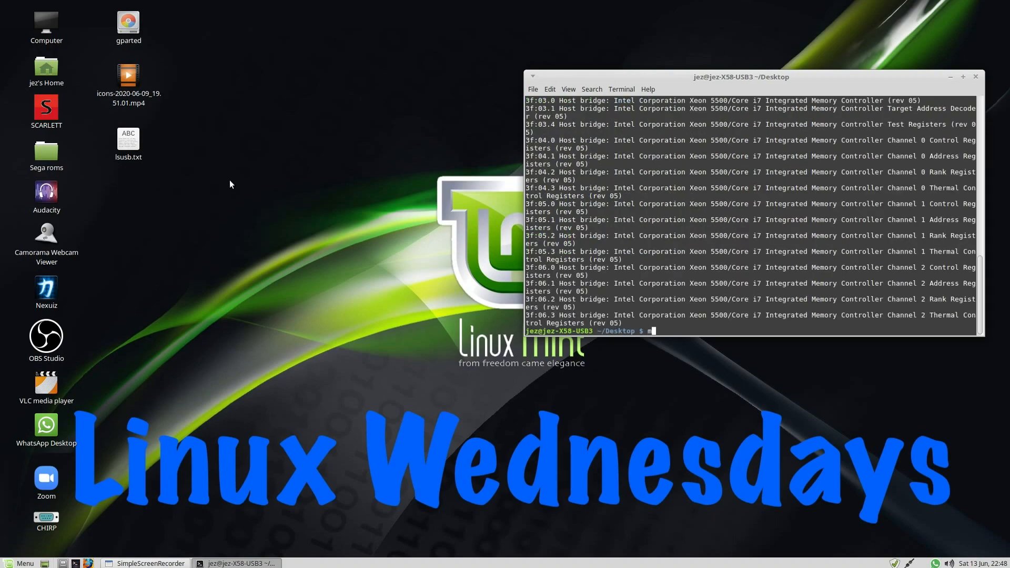
{"action": "type", "text": "an lspci"}
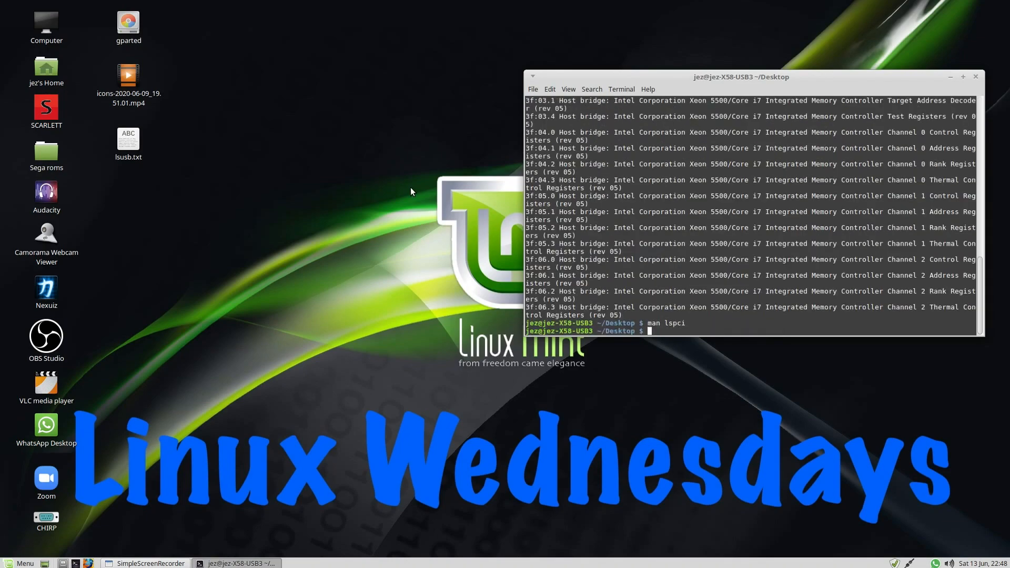
Step: Redirect lspci output into lspci.txt on the Desktop
{"action": "type", "text": "l"}
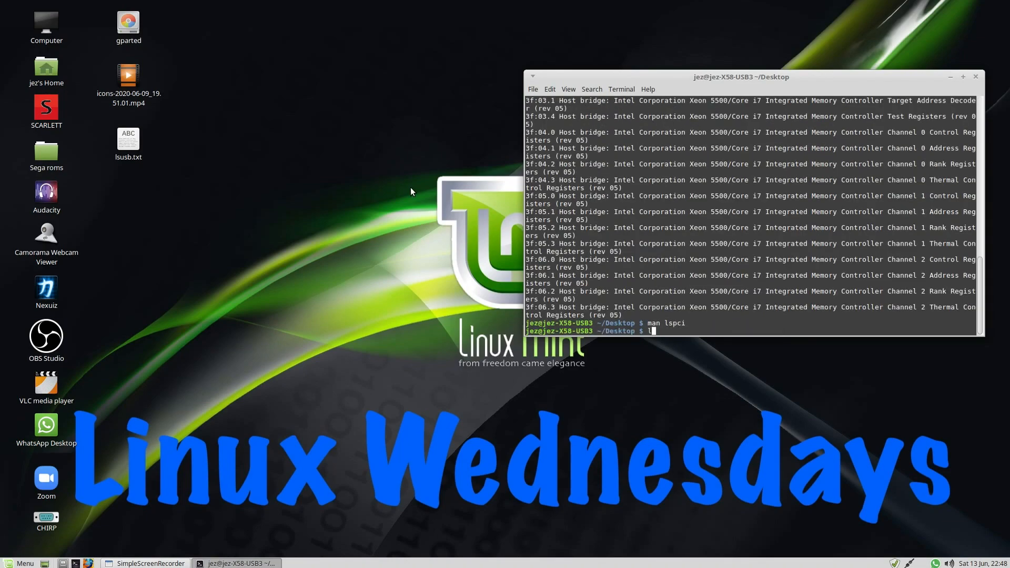
{"action": "type", "text": "lspci"}
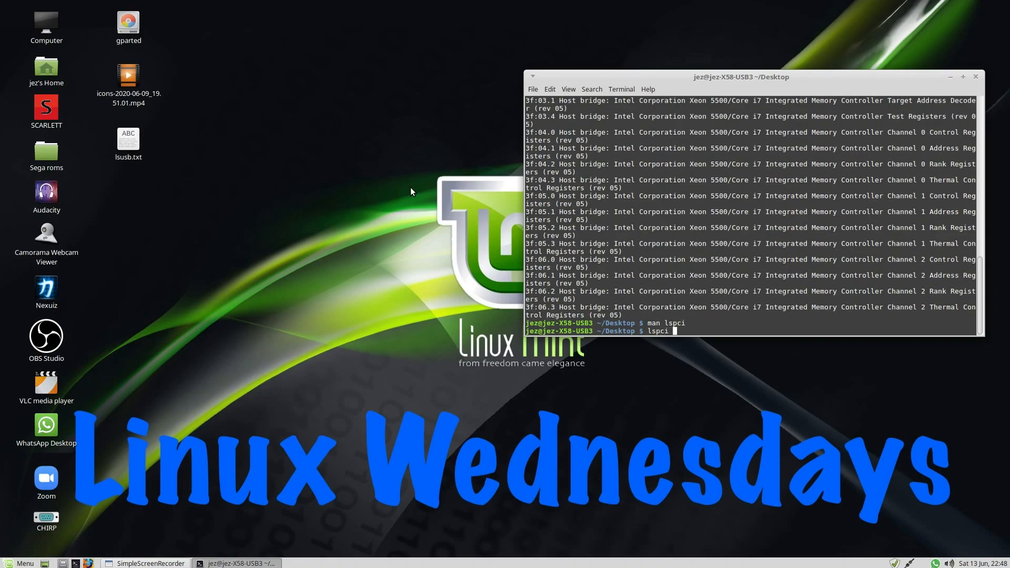
{"action": "type", "text": "lspci"}
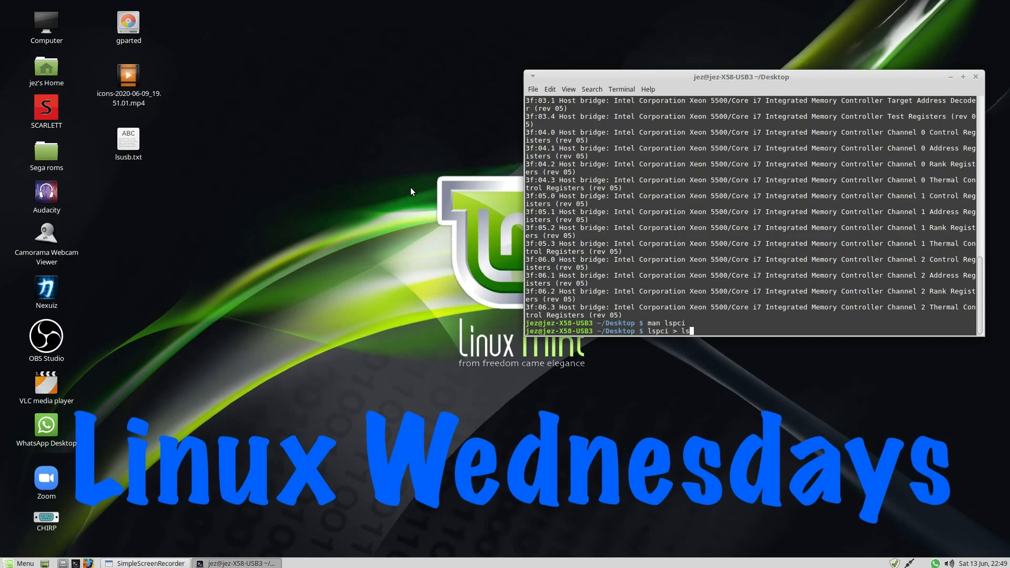
{"action": "type", "text": "pci.txt"}
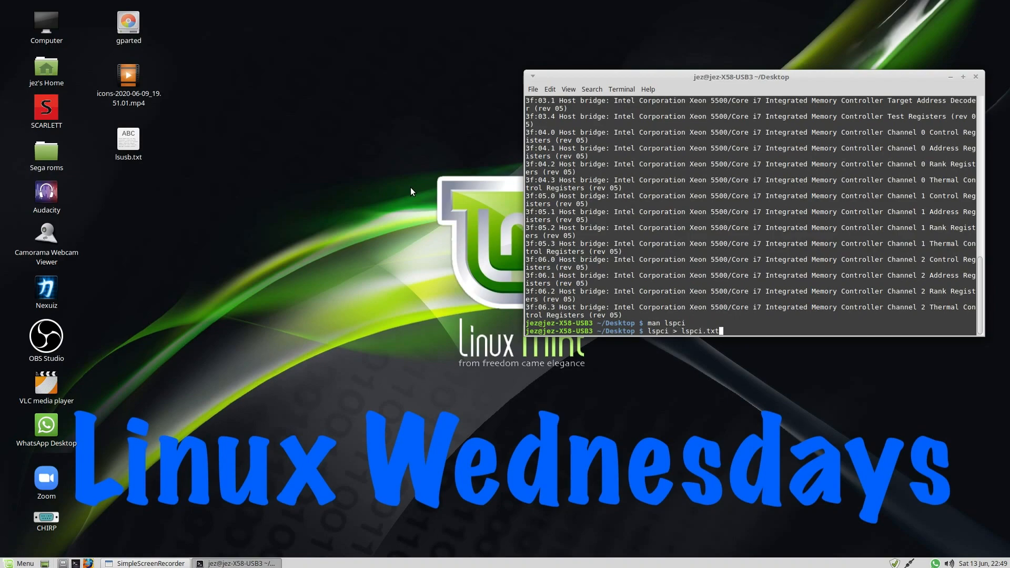
{"action": "key", "text": "Return"}
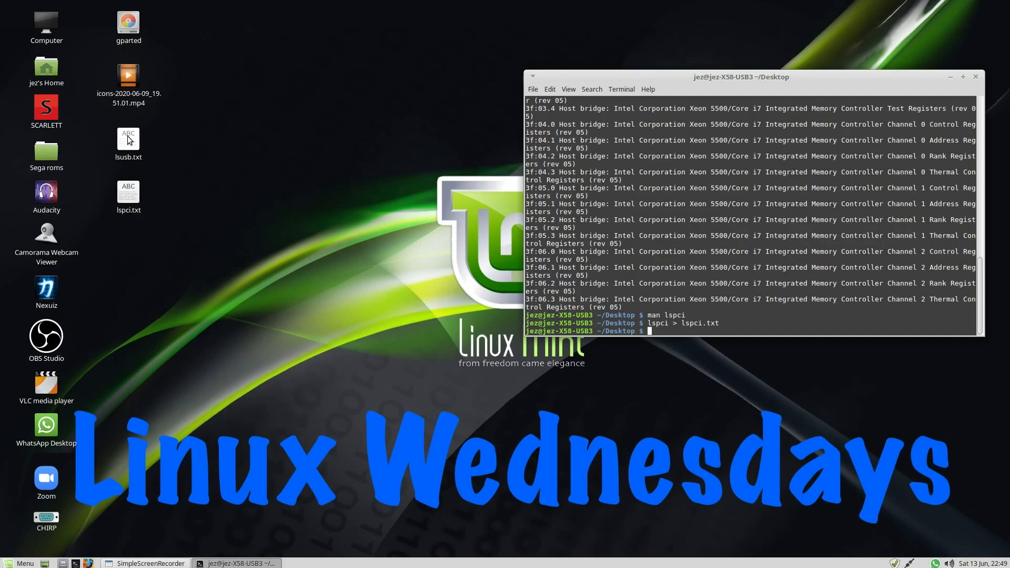
{"action": "double_click", "coordinate": [128, 138]}
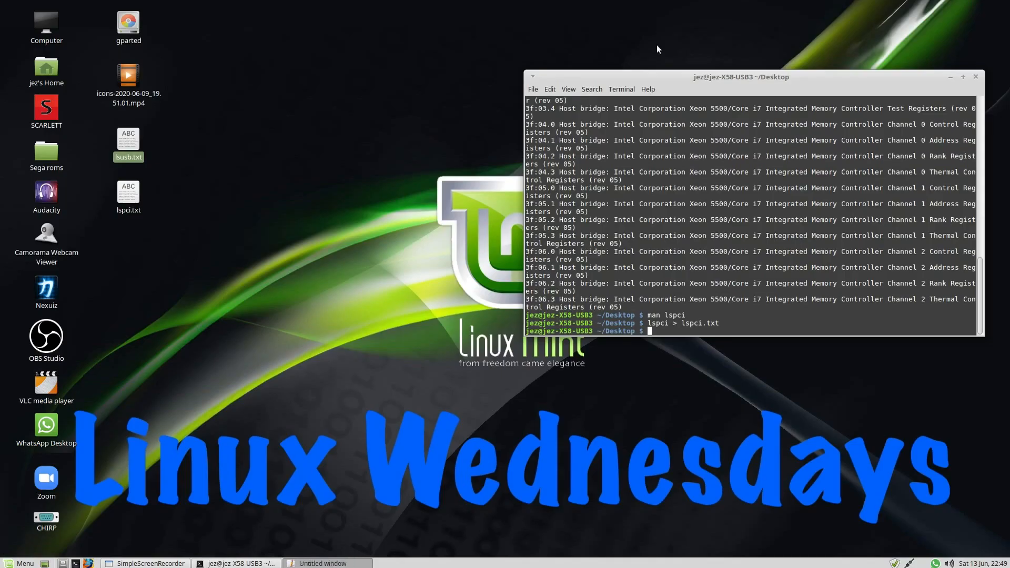
{"action": "double_click", "coordinate": [128, 192]}
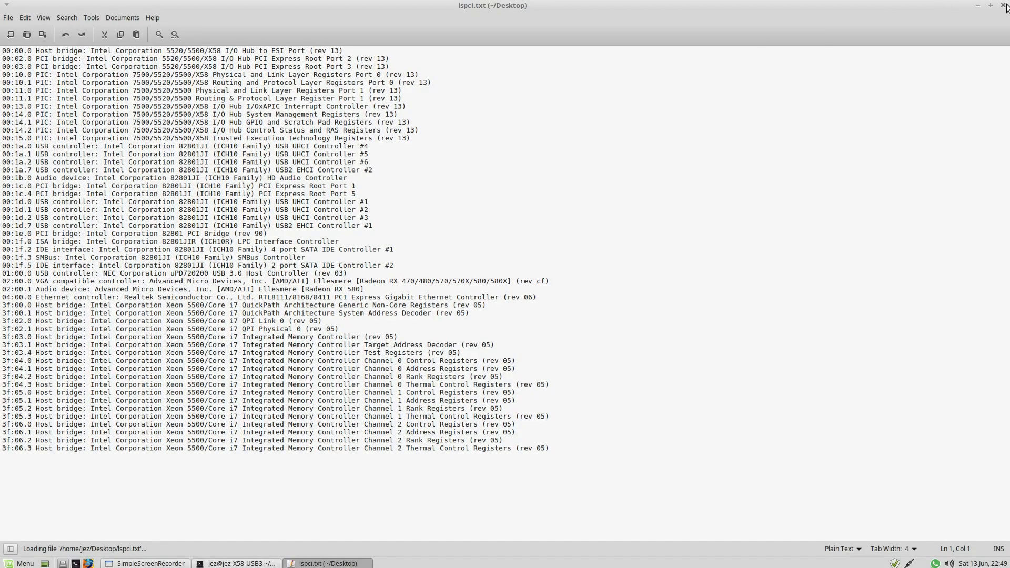
{"action": "left_click", "coordinate": [1005, 5]}
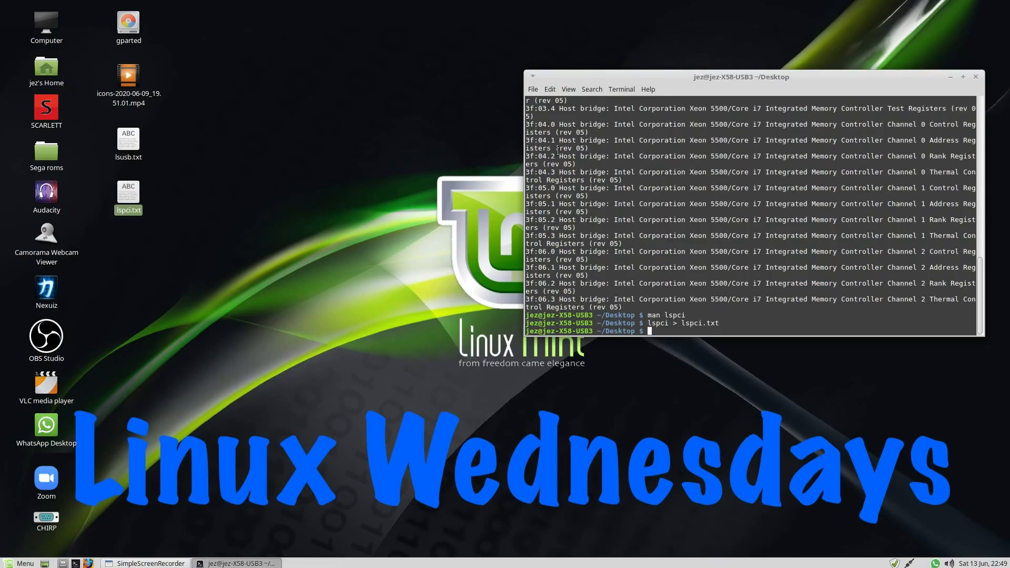
{"action": "type", "text": "sudo"}
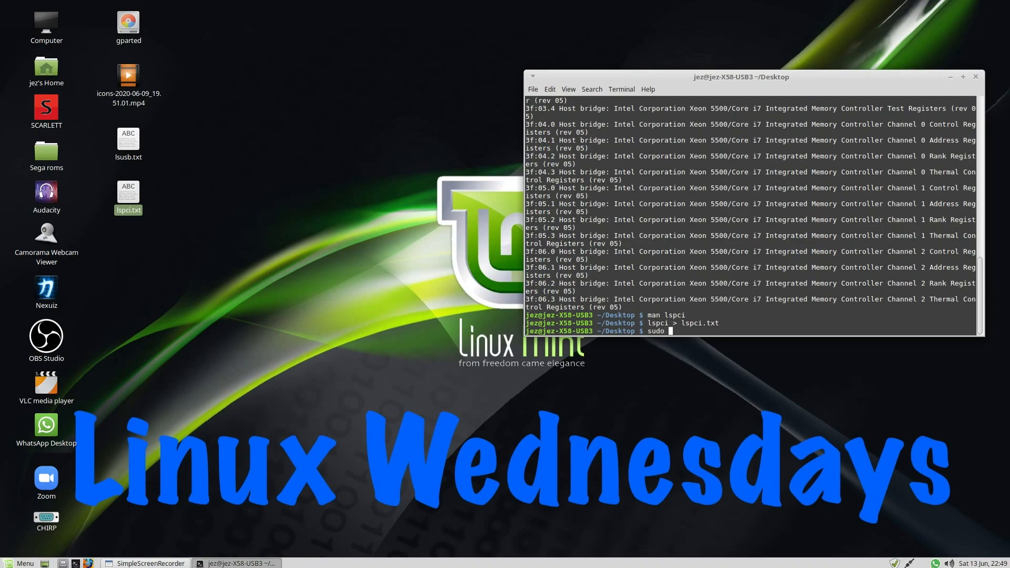
Step: Run sudo apt-get install hardinfo, which reports hardinfo is already the newest version
{"action": "type", "text": "apt-get"}
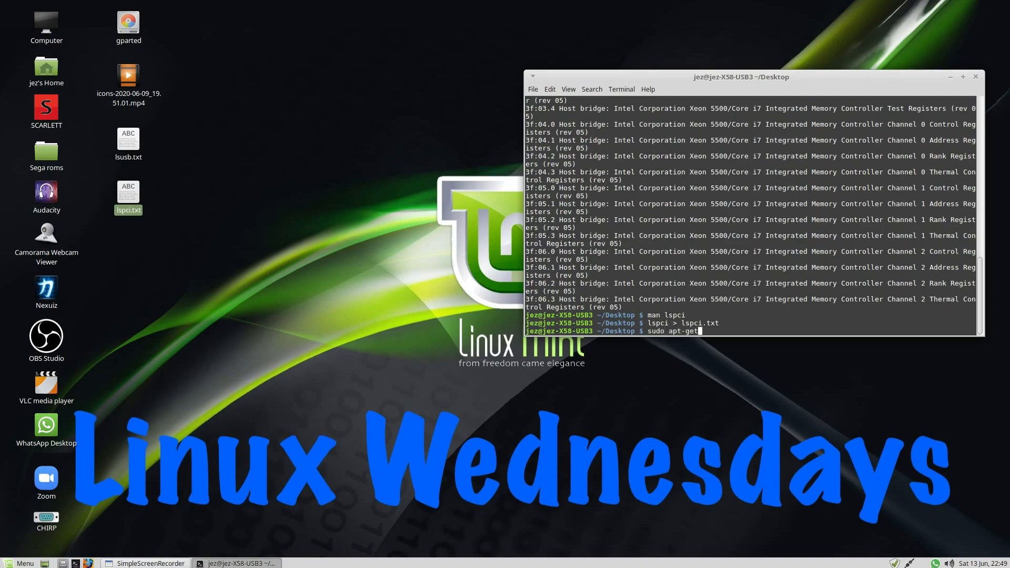
{"action": "type", "text": "install"}
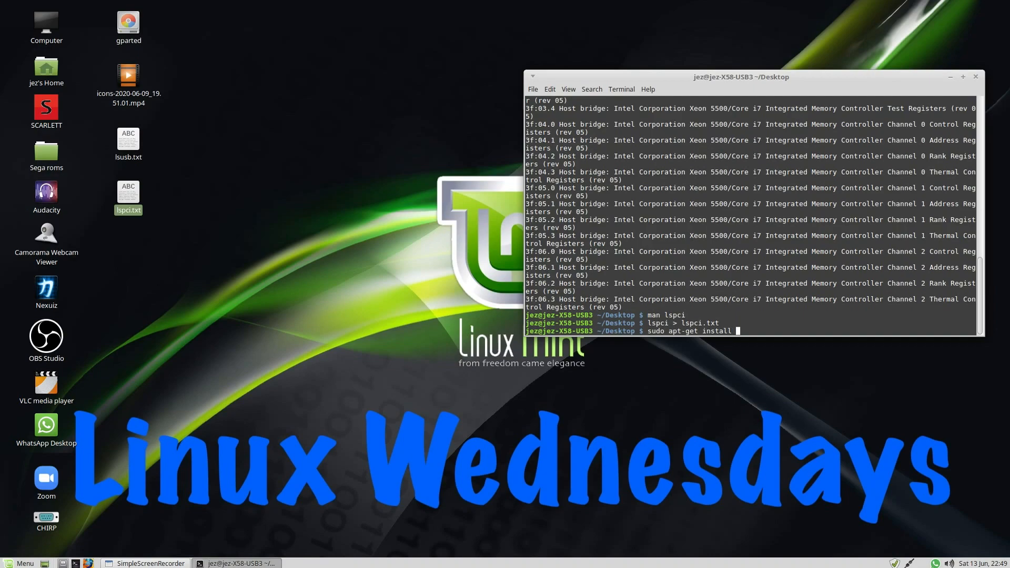
{"action": "type", "text": "hardinfo"}
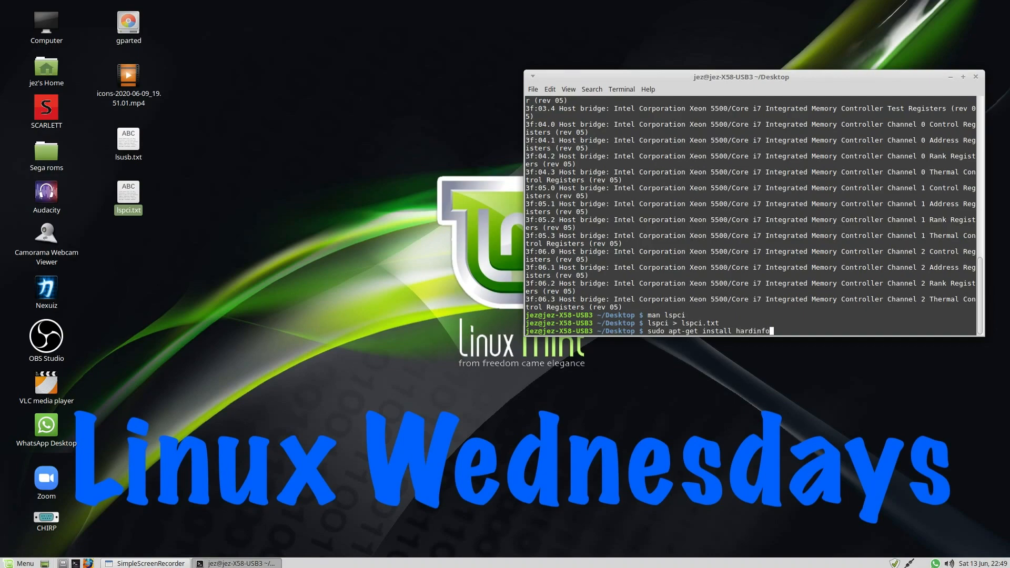
{"action": "key", "text": "Return"}
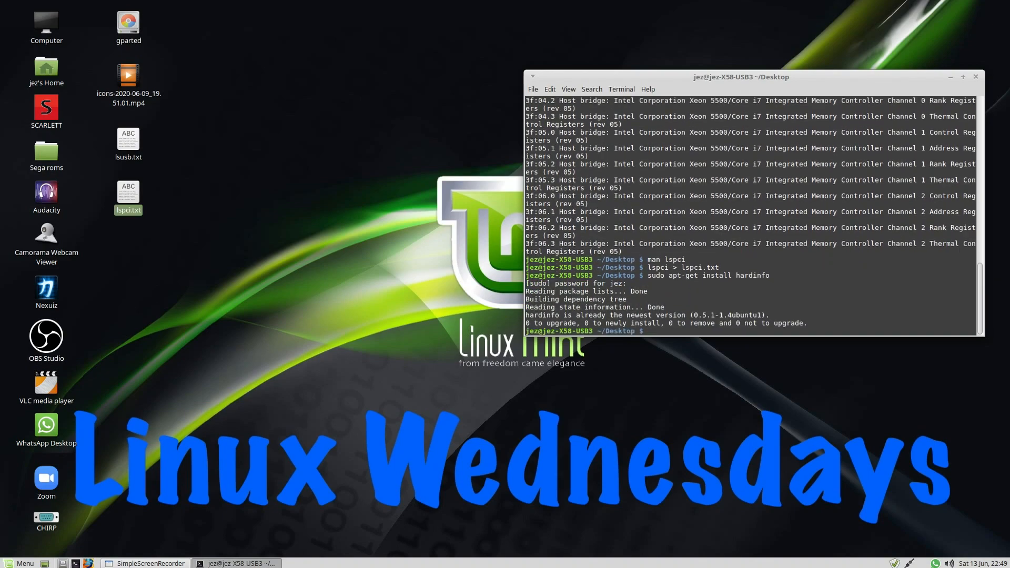
{"action": "mouse_move", "coordinate": [76, 501]}
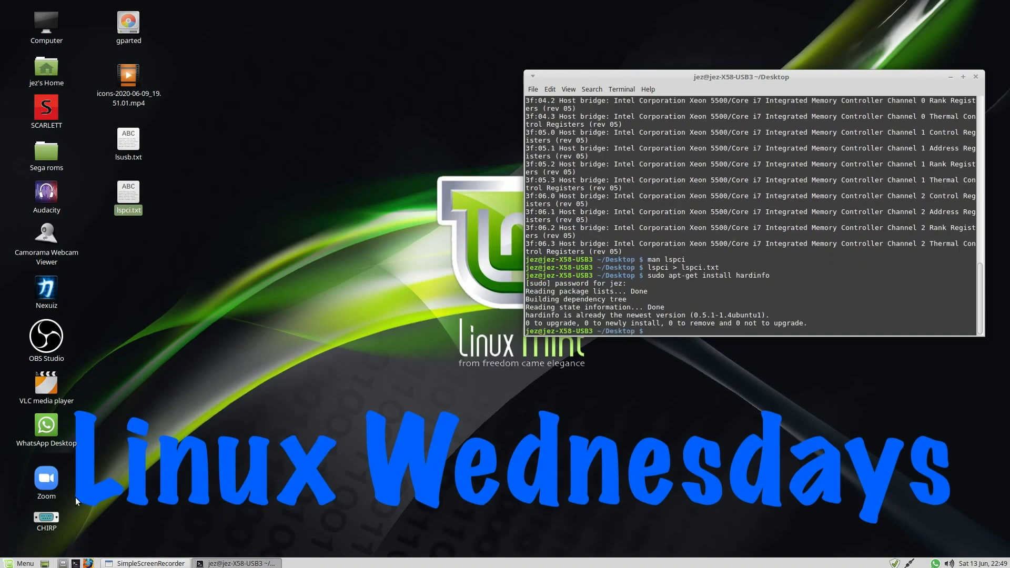
Step: Search the Mint Menu for 'hard' and launch System Profiler and Benchmark
{"action": "left_click", "coordinate": [20, 563]}
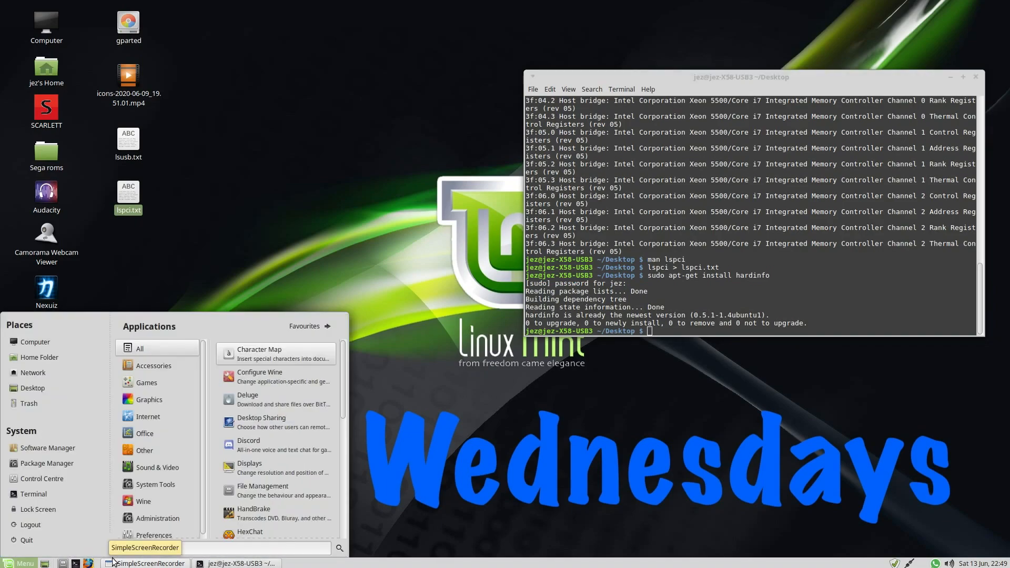
{"action": "type", "text": "hard"}
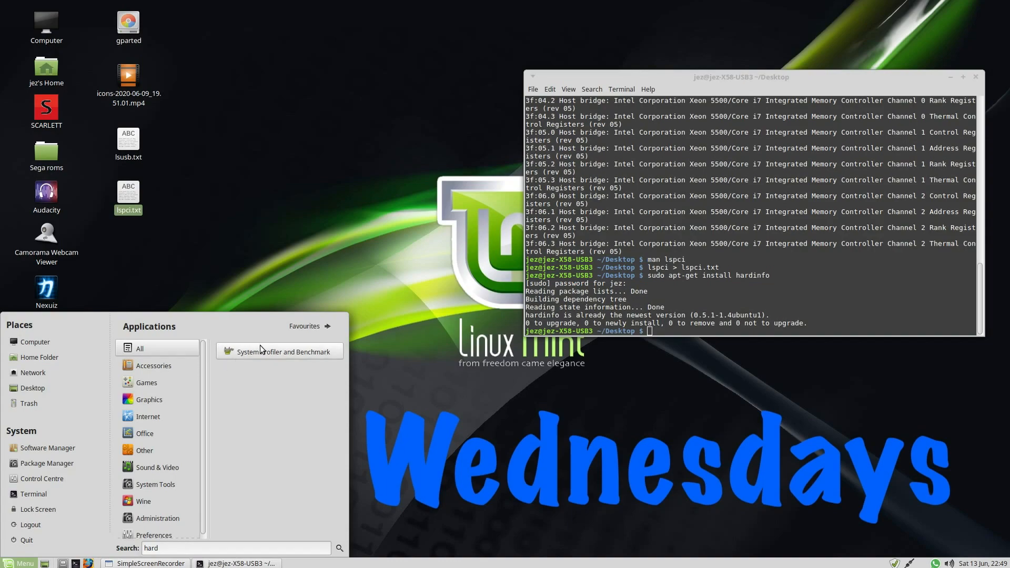
{"action": "left_click", "coordinate": [284, 351]}
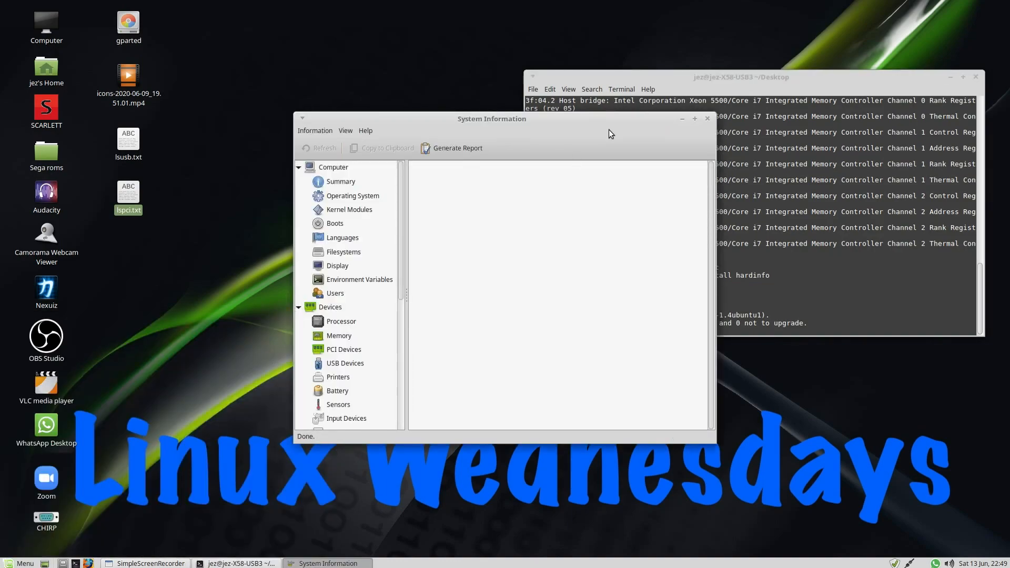
Step: Maximise System Information to show the Summary: Core i7 950, 20551MB memory, Mint 18.3
{"action": "left_click", "coordinate": [694, 119]}
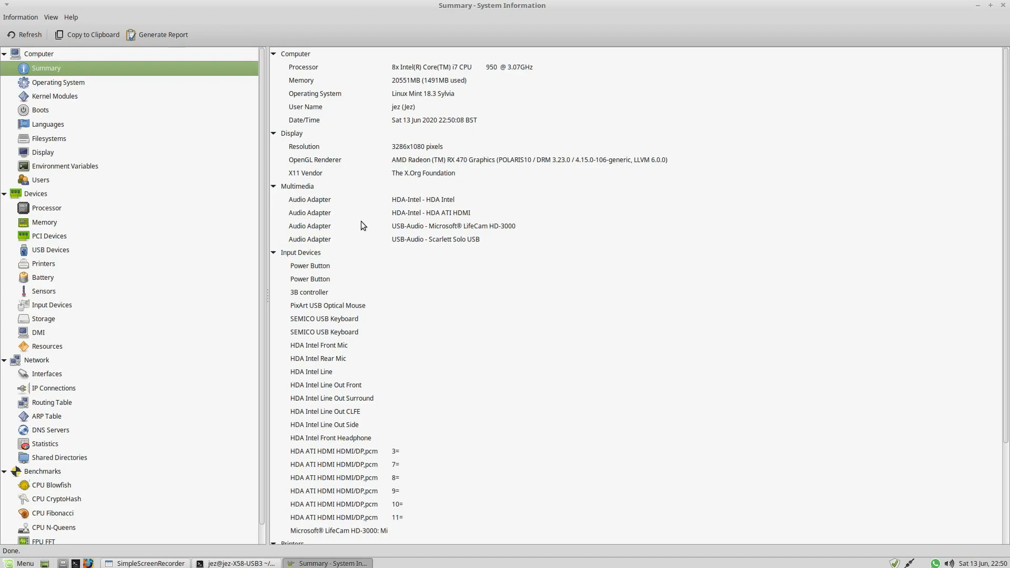
{"action": "mouse_move", "coordinate": [405, 237]}
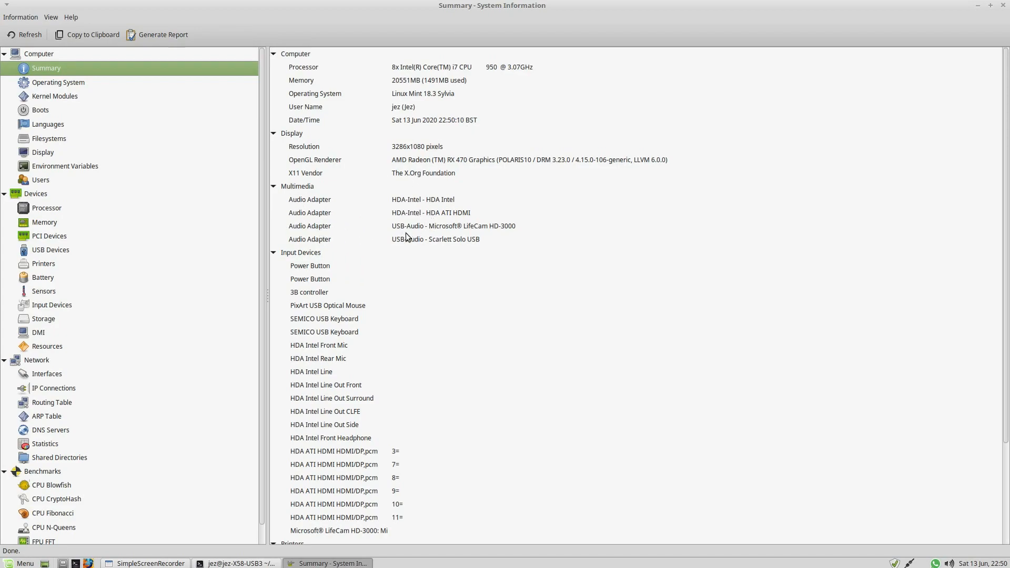
{"action": "mouse_move", "coordinate": [498, 230]}
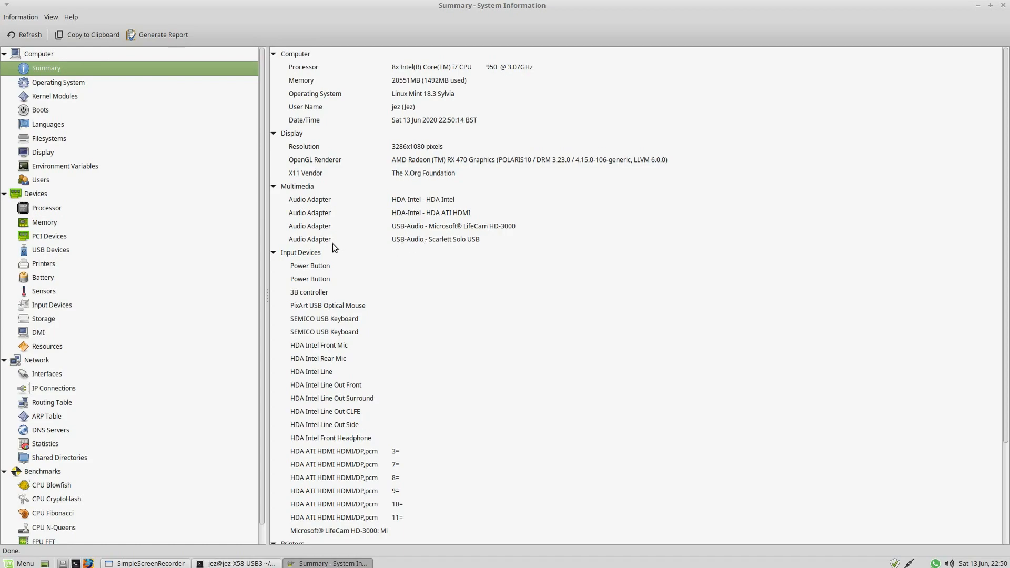
{"action": "mouse_move", "coordinate": [414, 255]}
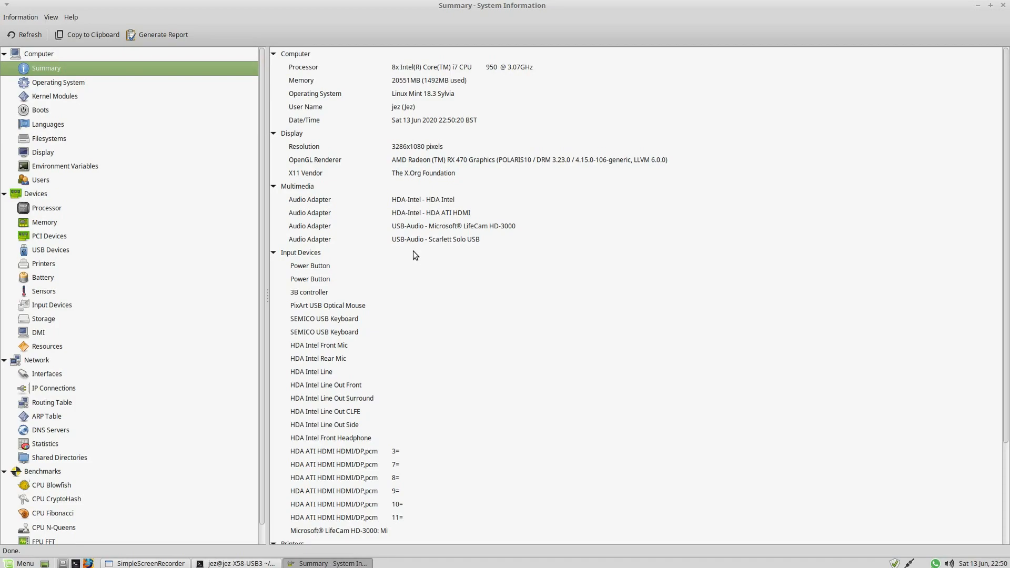
{"action": "mouse_move", "coordinate": [17, 338]}
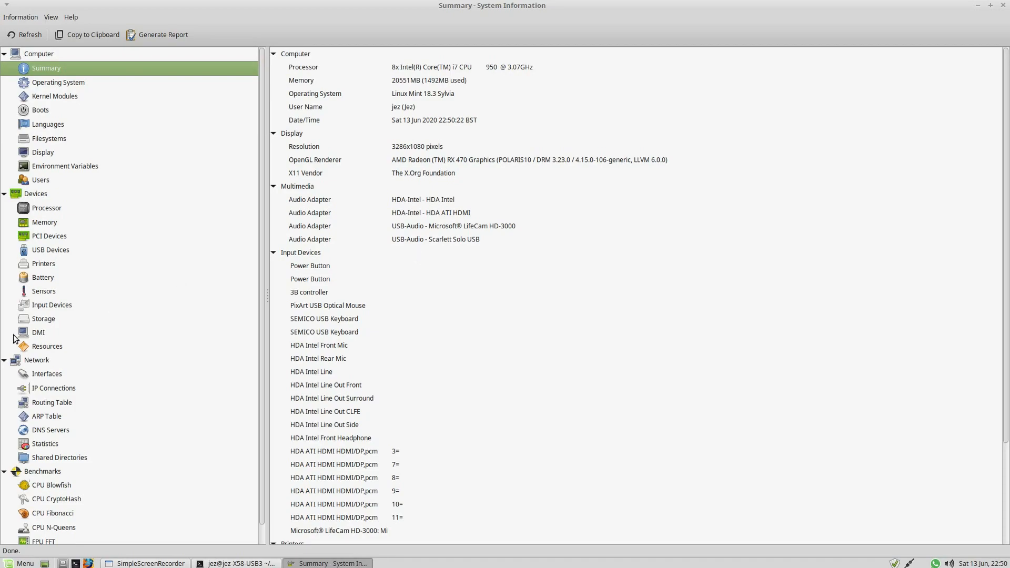
Step: Review the Storage drives list, then the Battery page reporting no batteries found
{"action": "left_click", "coordinate": [43, 318]}
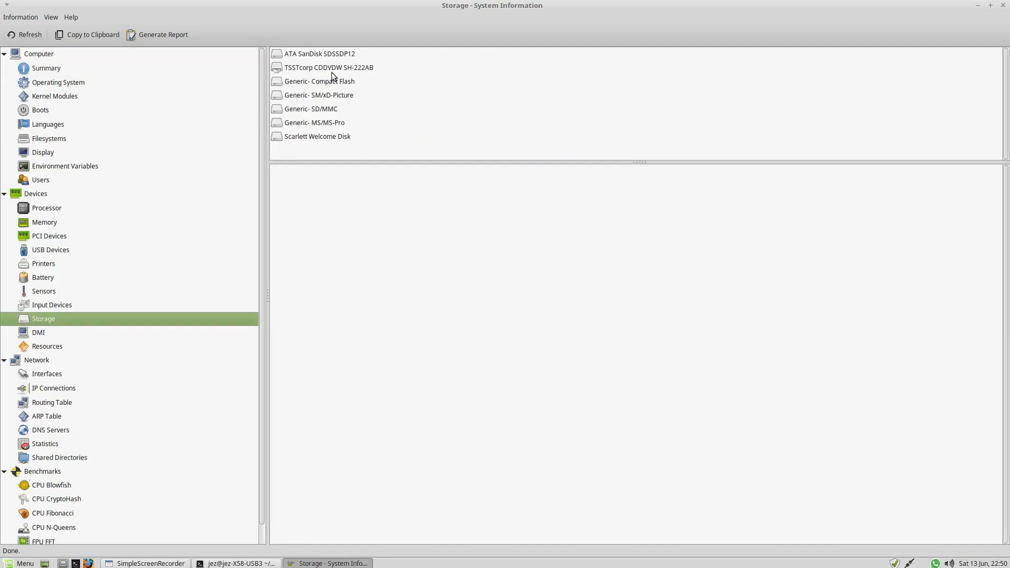
{"action": "mouse_move", "coordinate": [331, 80]}
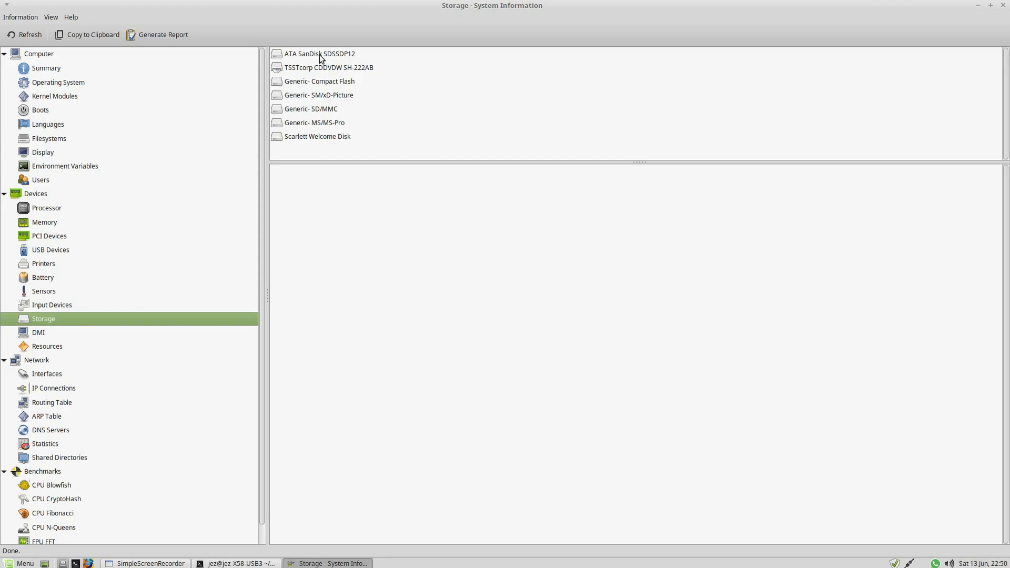
{"action": "mouse_move", "coordinate": [310, 133]}
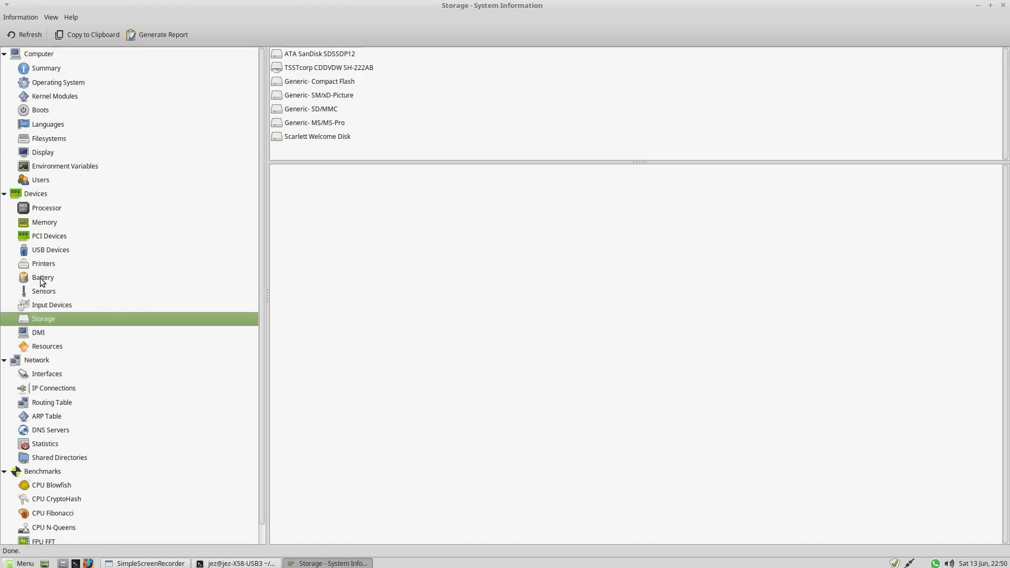
{"action": "left_click", "coordinate": [43, 277]}
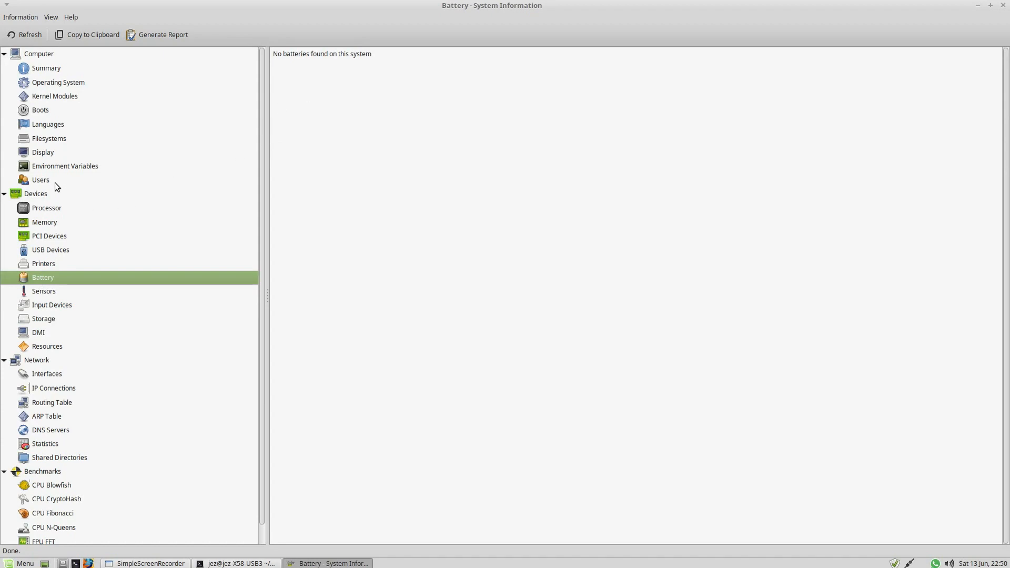
Step: Review the Display page showing 3286x1080 across two monitors, then return to Summary
{"action": "left_click", "coordinate": [43, 152]}
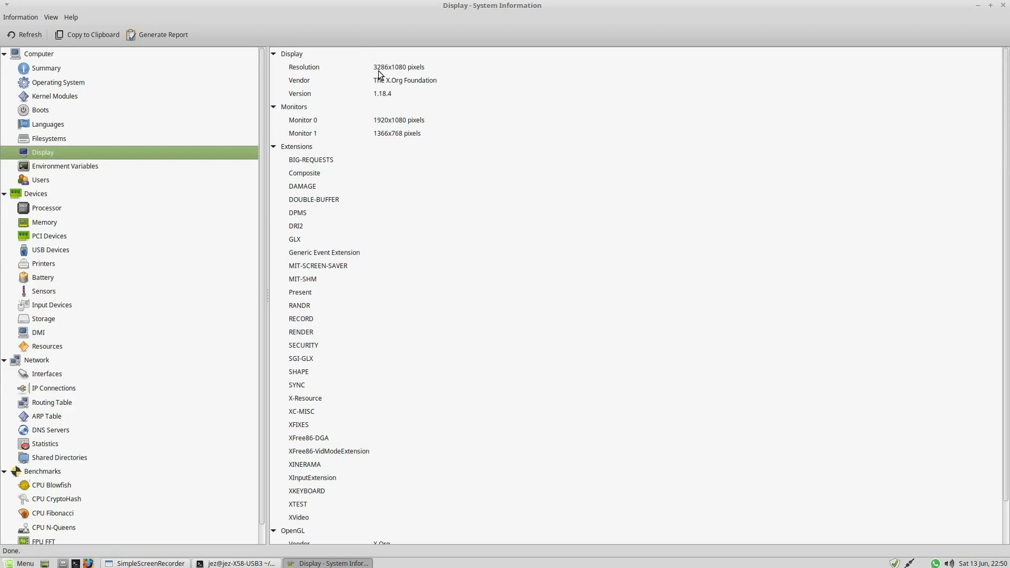
{"action": "mouse_move", "coordinate": [371, 135]}
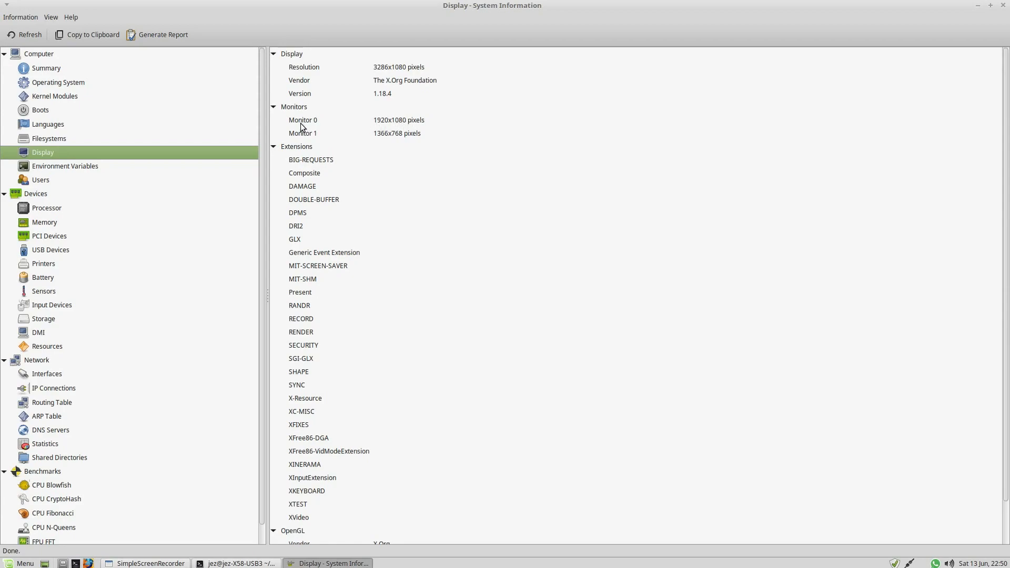
{"action": "mouse_move", "coordinate": [430, 138]}
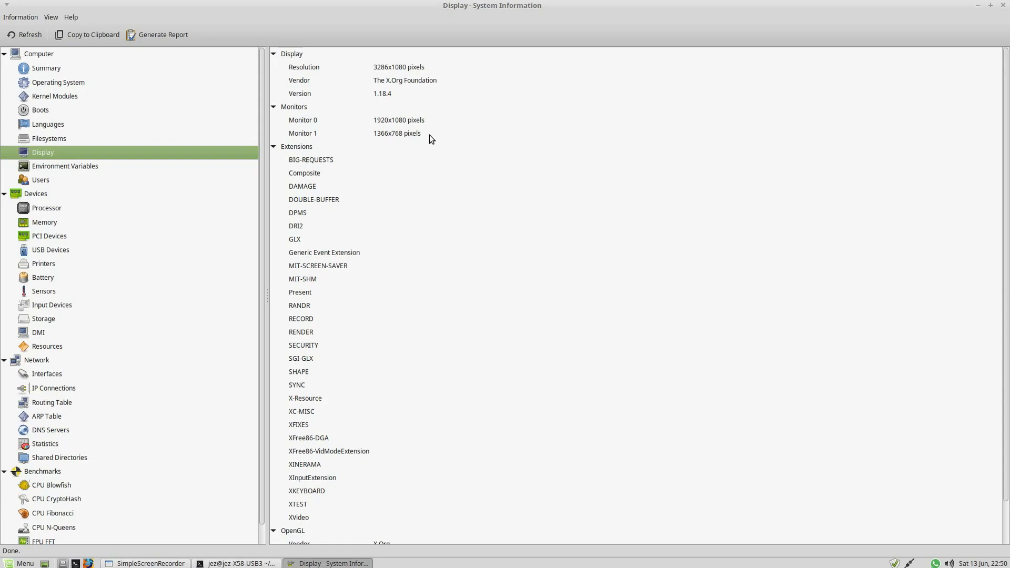
{"action": "mouse_move", "coordinate": [347, 180]}
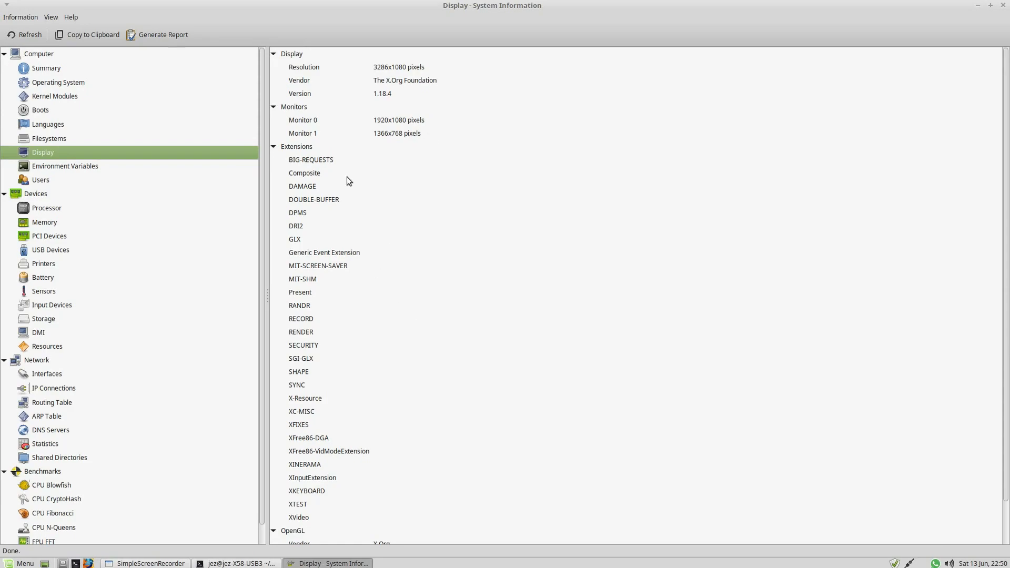
{"action": "left_click", "coordinate": [46, 68]}
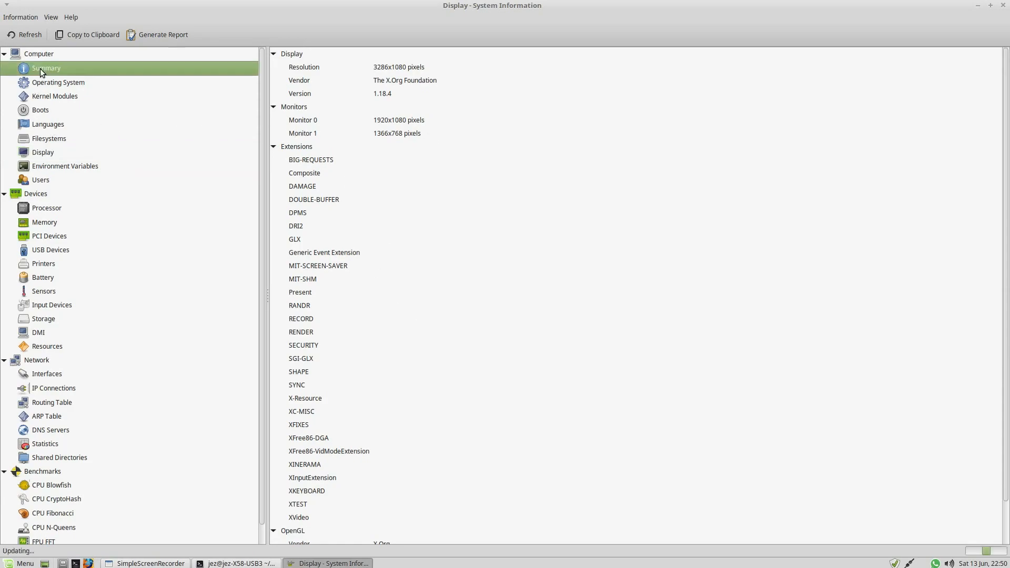
{"action": "left_click", "coordinate": [45, 67]}
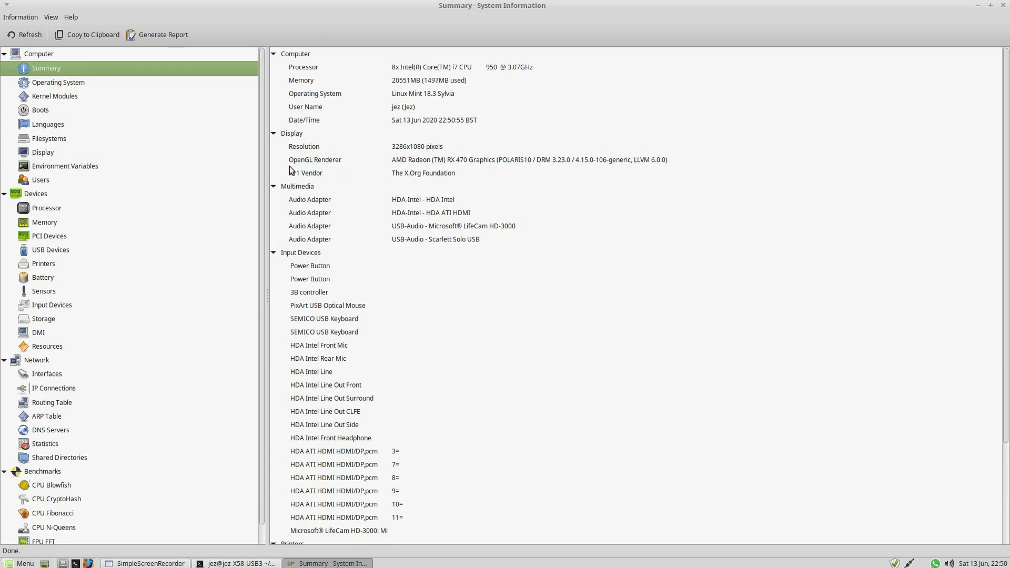